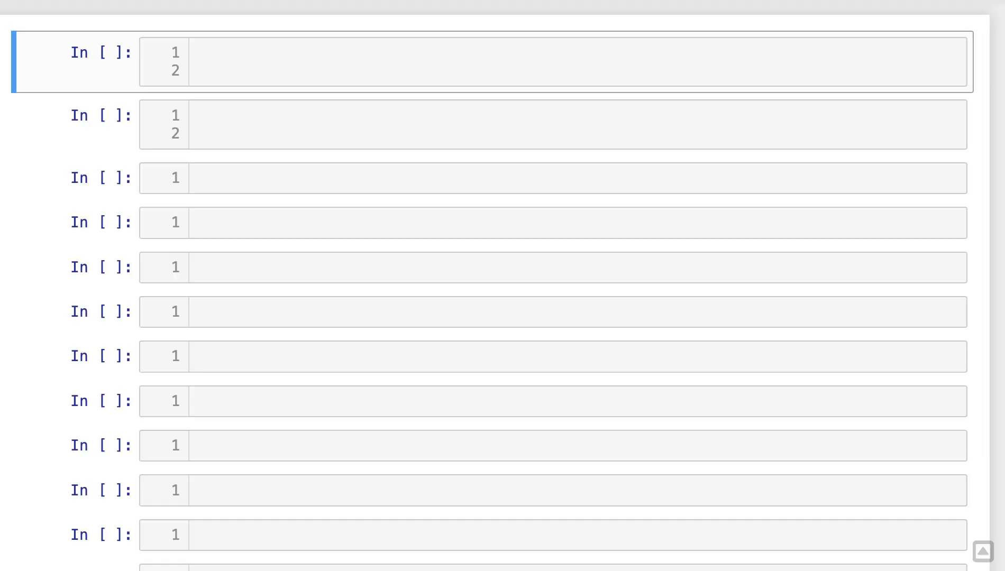
{"action": "mouse_move", "coordinate": [632, 57]}
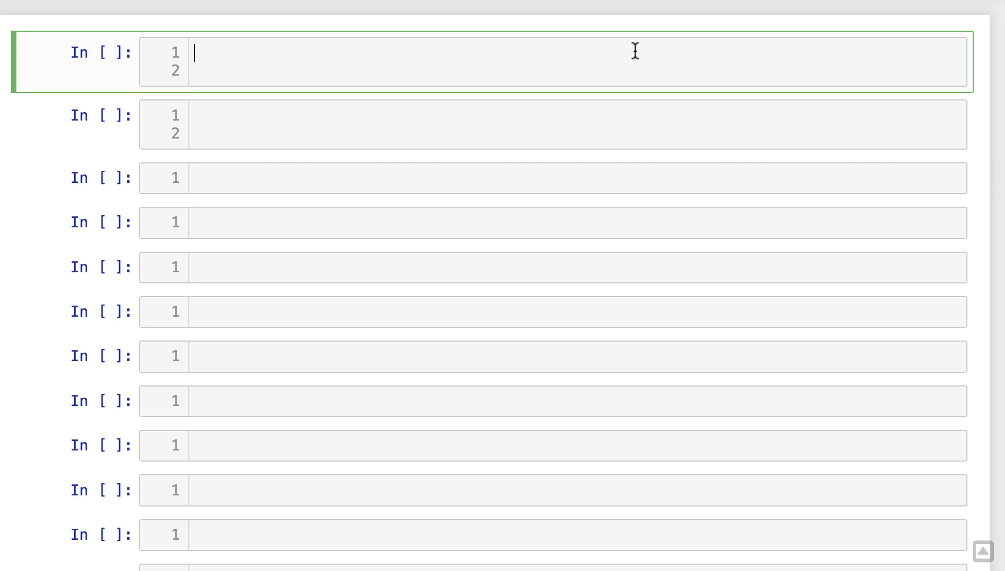
Step: Run the first cell importing numpy as np and the PCA libraries
{"action": "type", "text": "import numpy as np"}
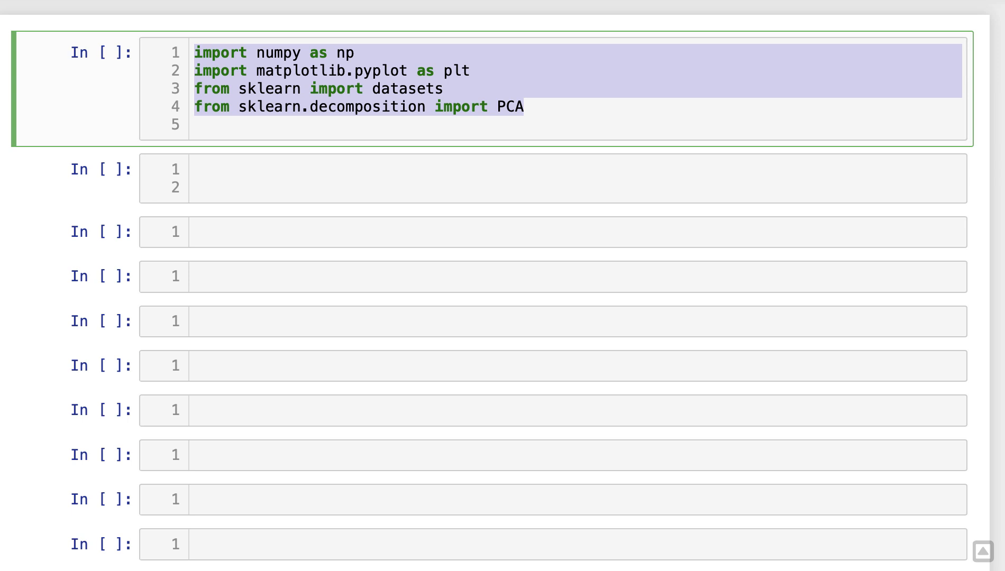
{"action": "key", "text": "shift+enter"}
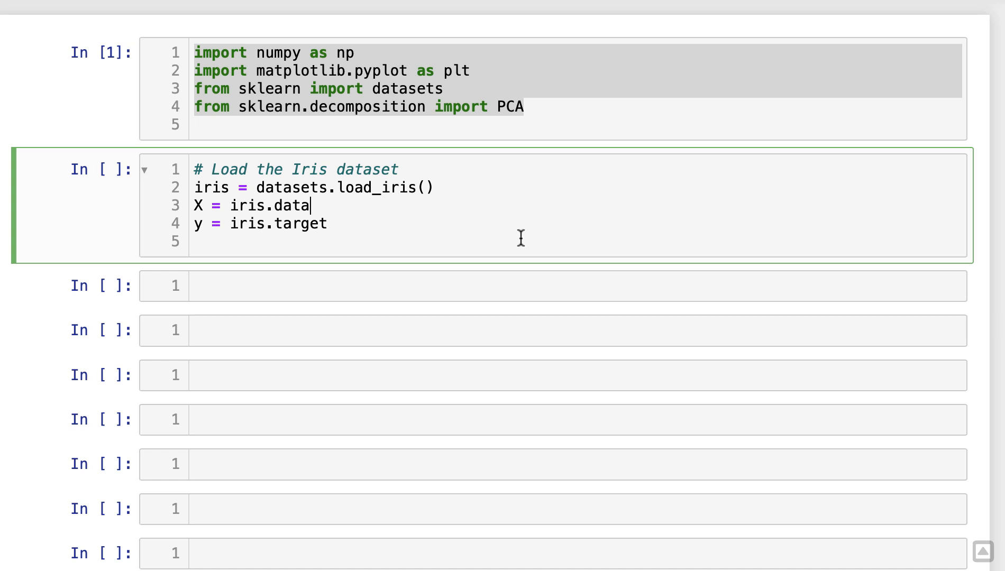
{"action": "mouse_move", "coordinate": [545, 248]}
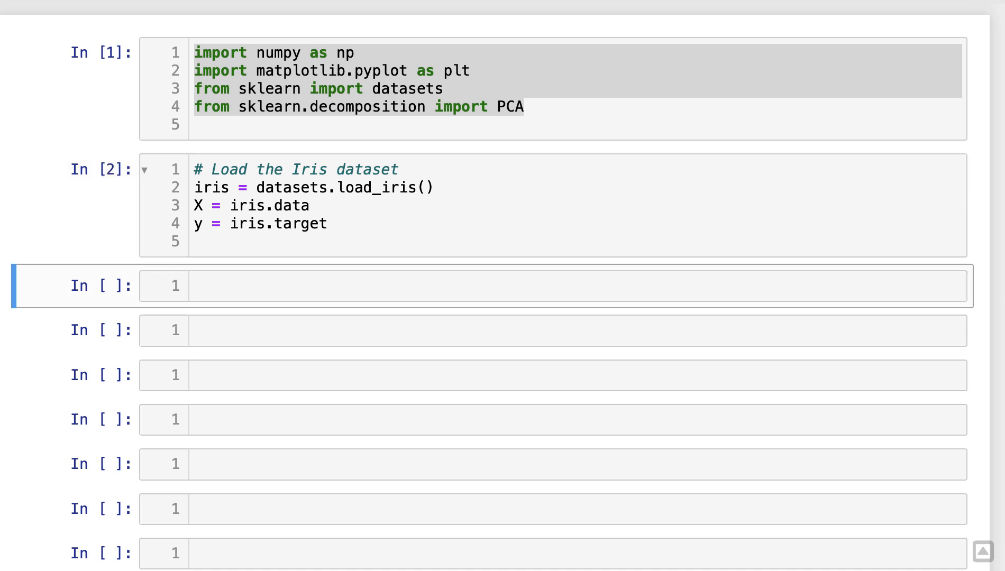
{"action": "mouse_move", "coordinate": [488, 289]}
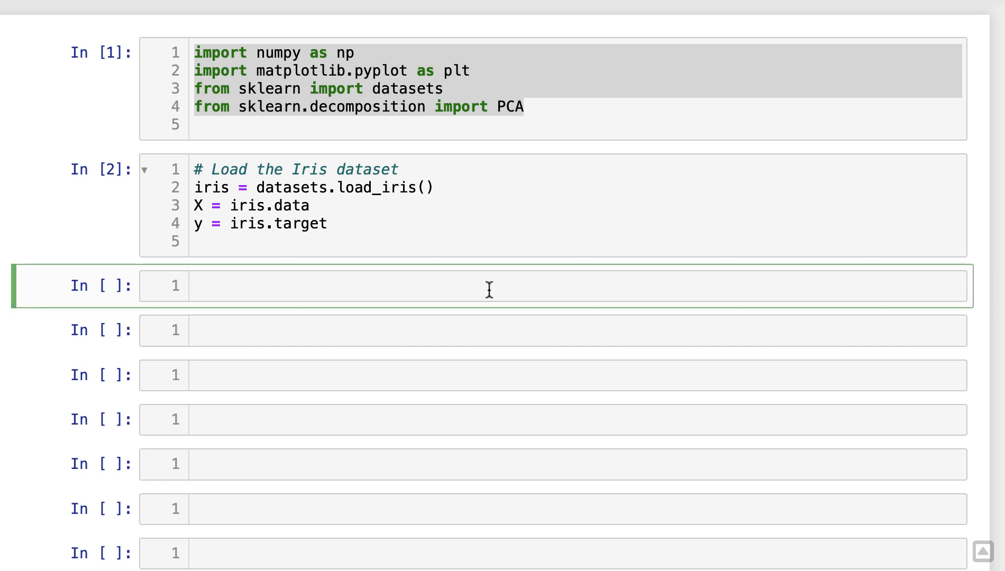
Step: Run the '# Perform PCA' cell fitting full PCA, then start the variance-plot cell
{"action": "type", "text": "# Perform PCA"}
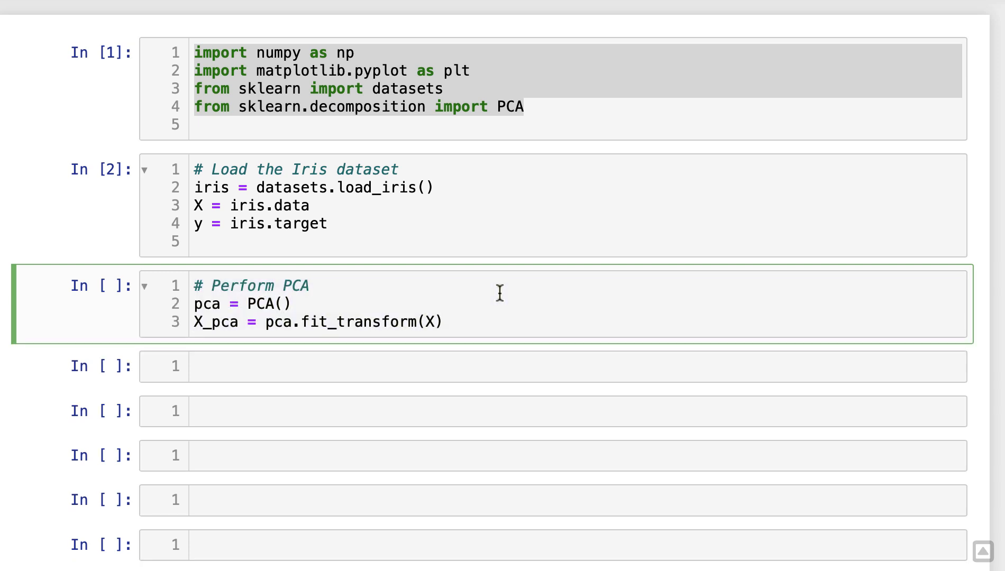
{"action": "key", "text": "shift+enter"}
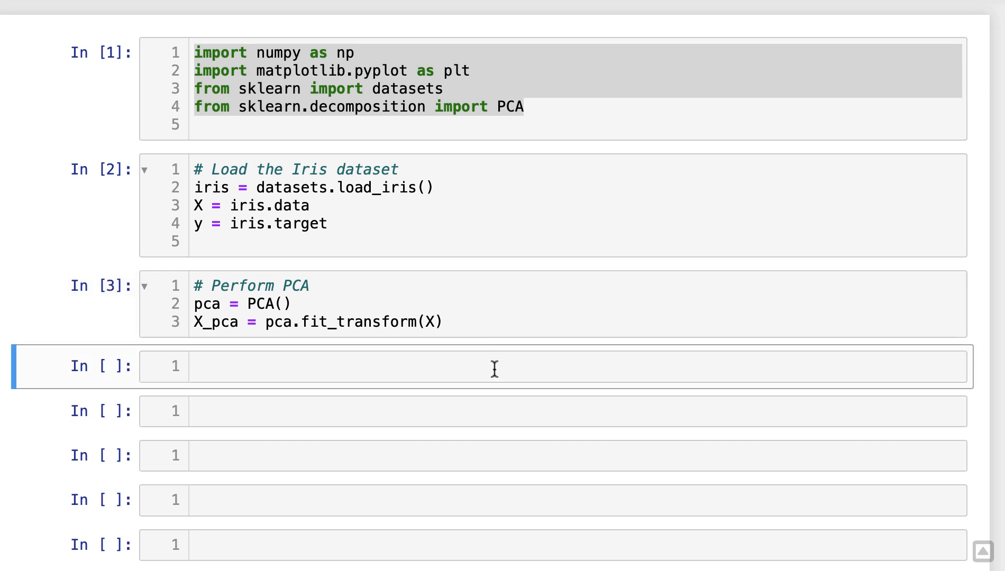
{"action": "left_click", "coordinate": [493, 366]}
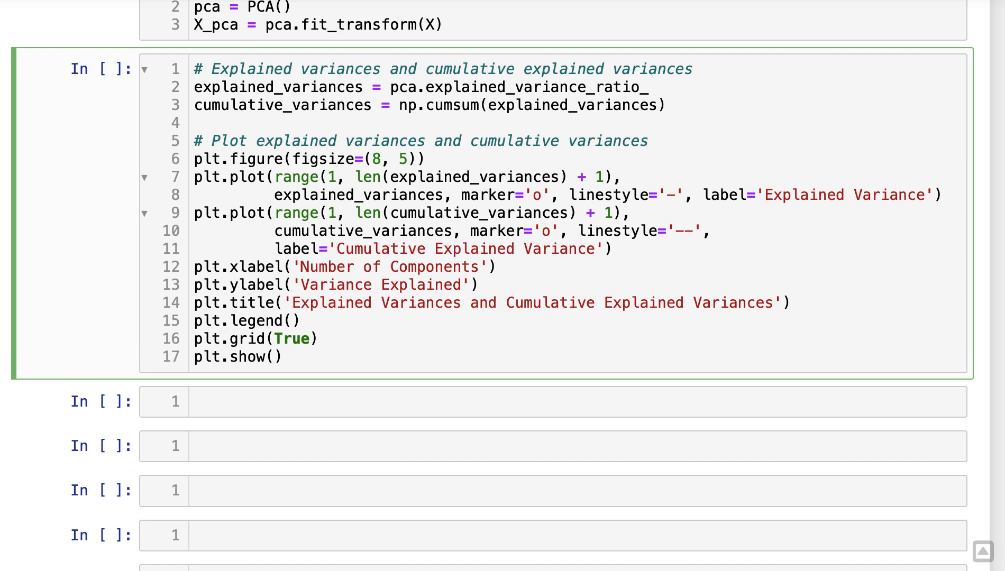
Step: Run the variance plotting cell and scroll to the explained-variance line chart
{"action": "left_click", "coordinate": [275, 248]}
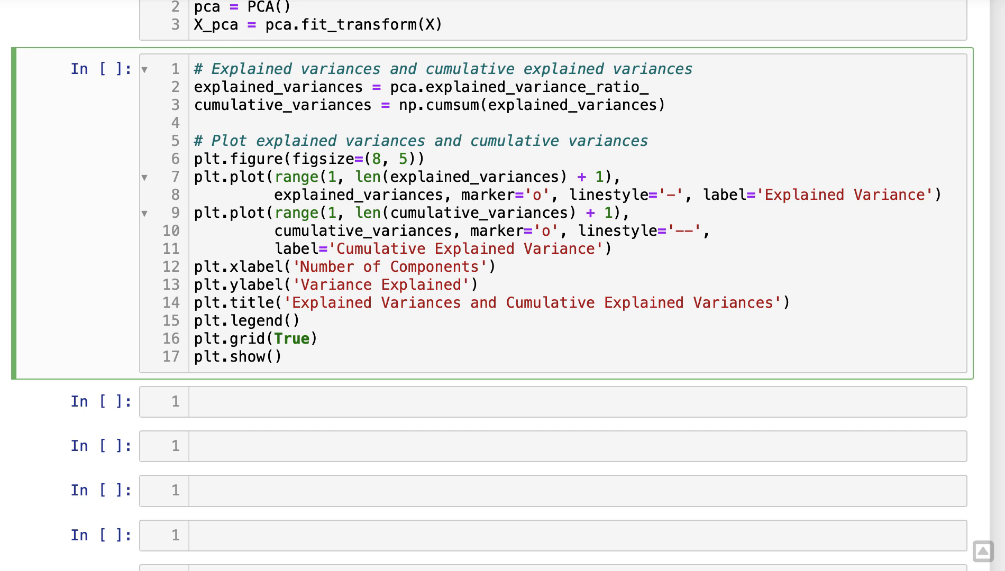
{"action": "key", "text": "shift+enter"}
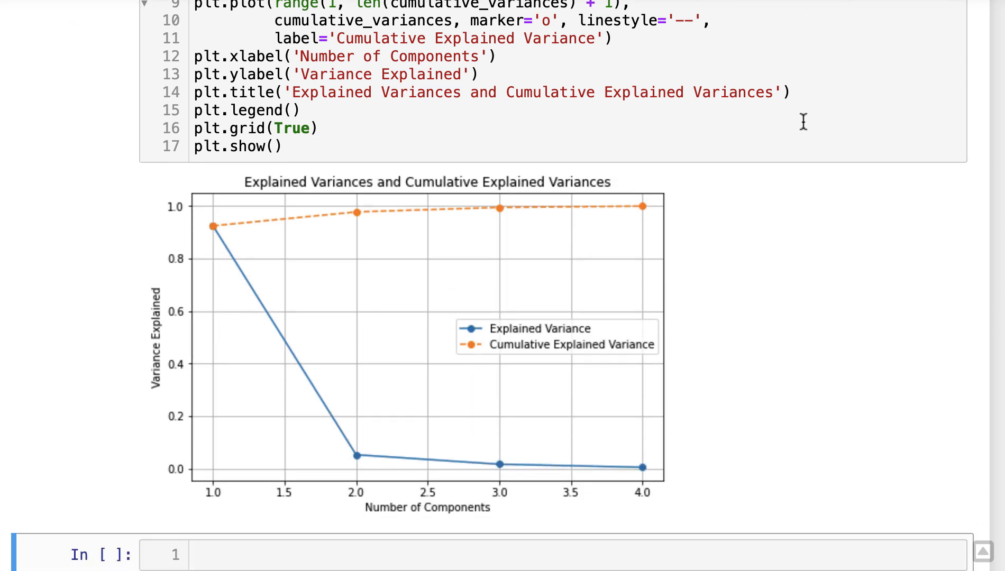
{"action": "scroll", "scroll_direction": "down", "scroll_amount": 3}
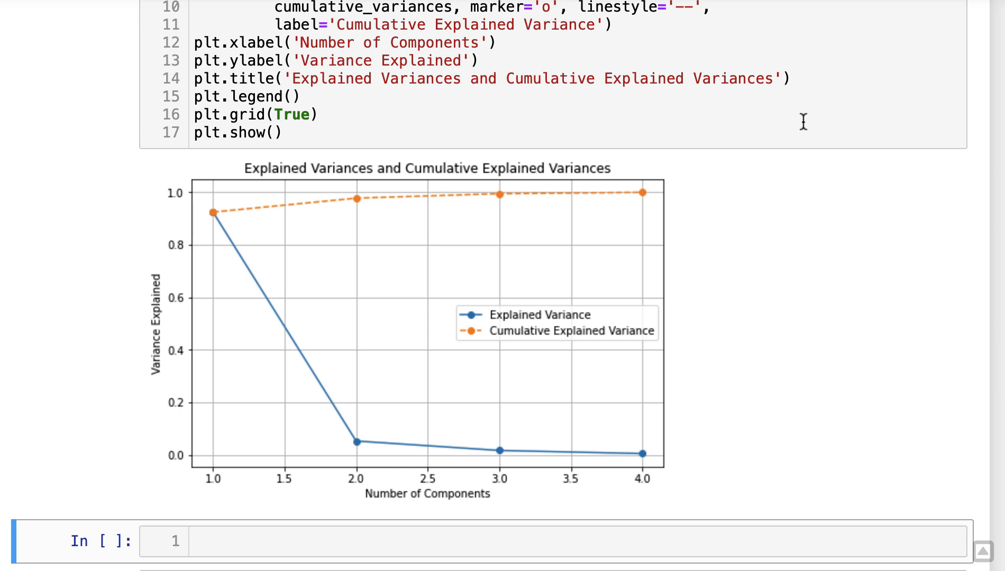
Step: Scroll down the notebook to view the 2D PCA scatter plot coloured by class
{"action": "scroll", "scroll_direction": "down", "scroll_amount": 3}
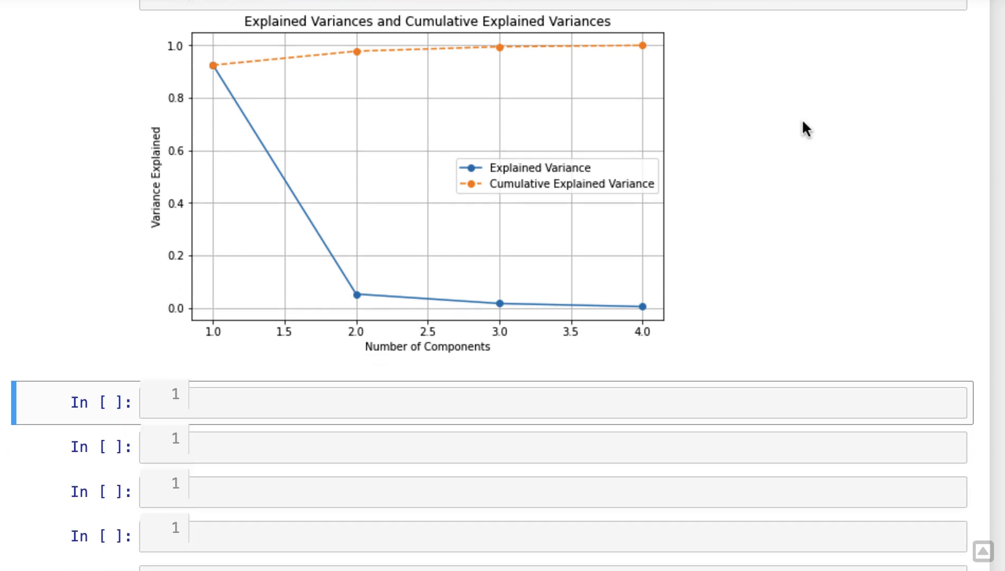
{"action": "scroll", "scroll_direction": "down", "scroll_amount": 3}
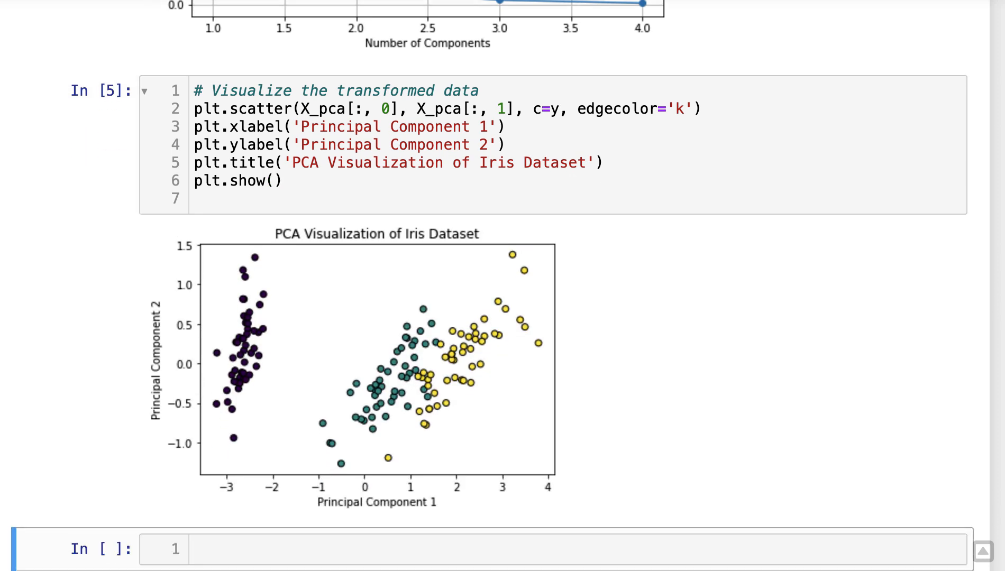
{"action": "scroll", "scroll_direction": "down", "scroll_amount": 3}
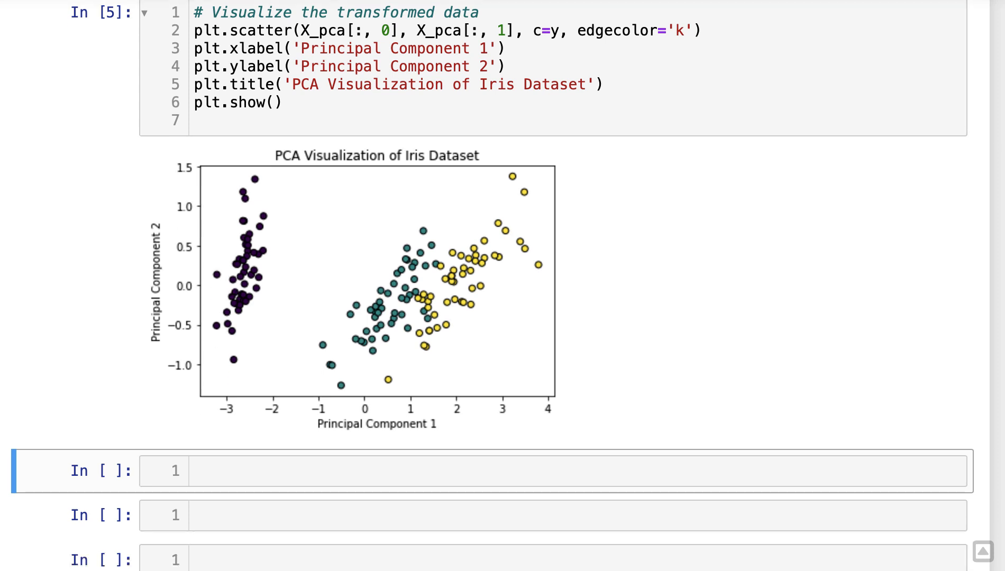
{"action": "scroll", "scroll_direction": "down", "scroll_amount": 3}
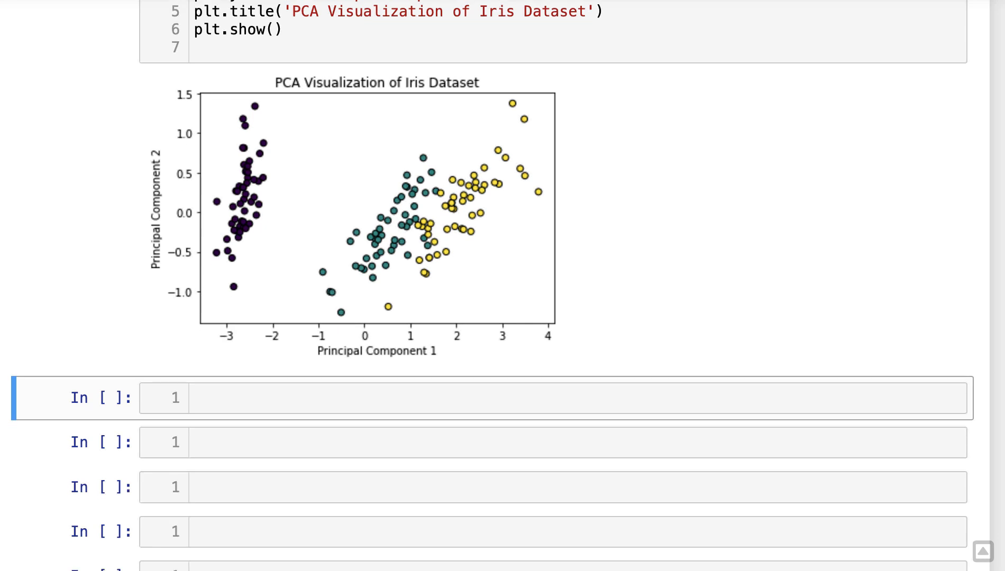
Step: Run a cell fitting PCA with n_components=2, then select the next empty cell
{"action": "scroll", "scroll_direction": "down", "scroll_amount": 3}
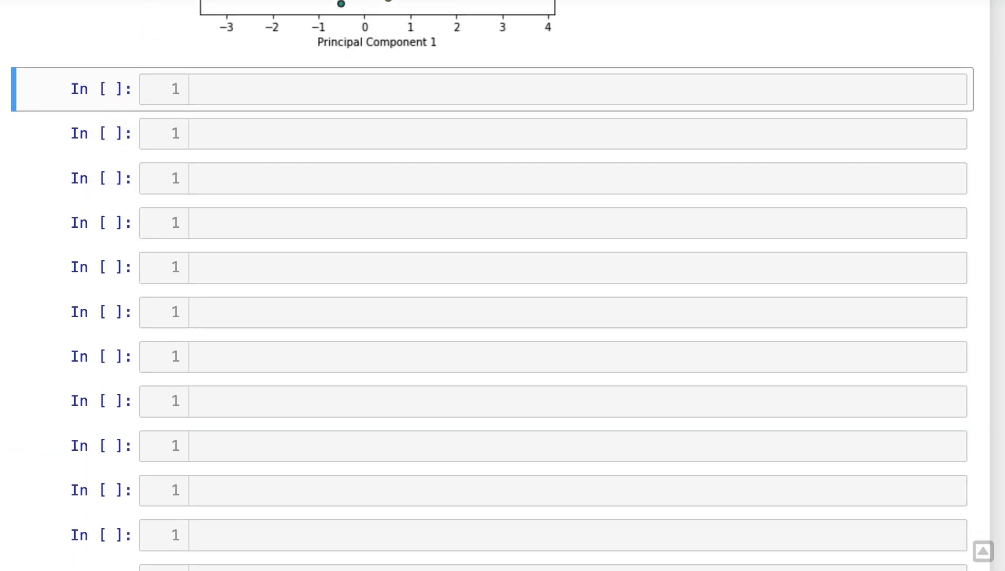
{"action": "left_click", "coordinate": [520, 86]}
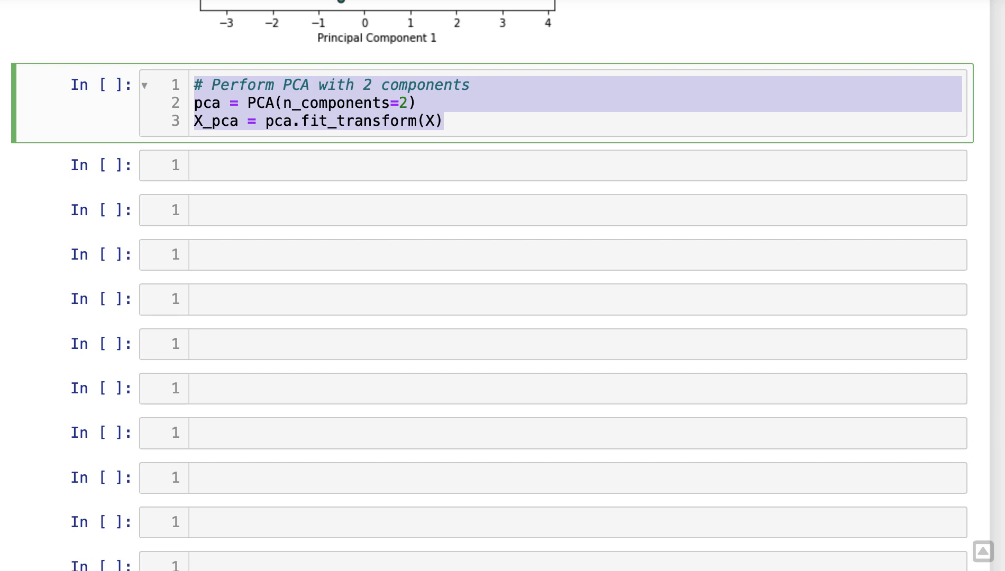
{"action": "left_click", "coordinate": [544, 125]}
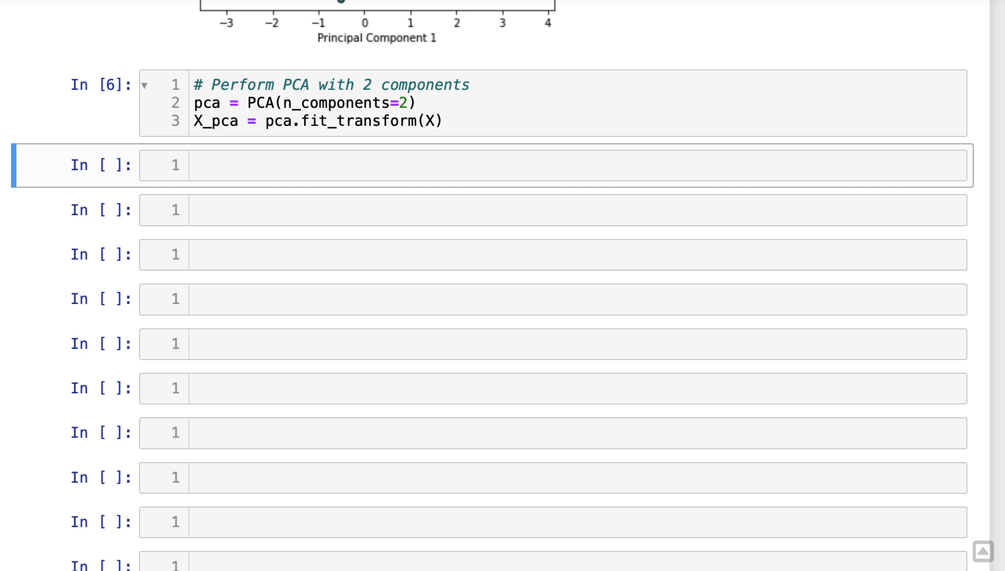
{"action": "left_click", "coordinate": [417, 165]}
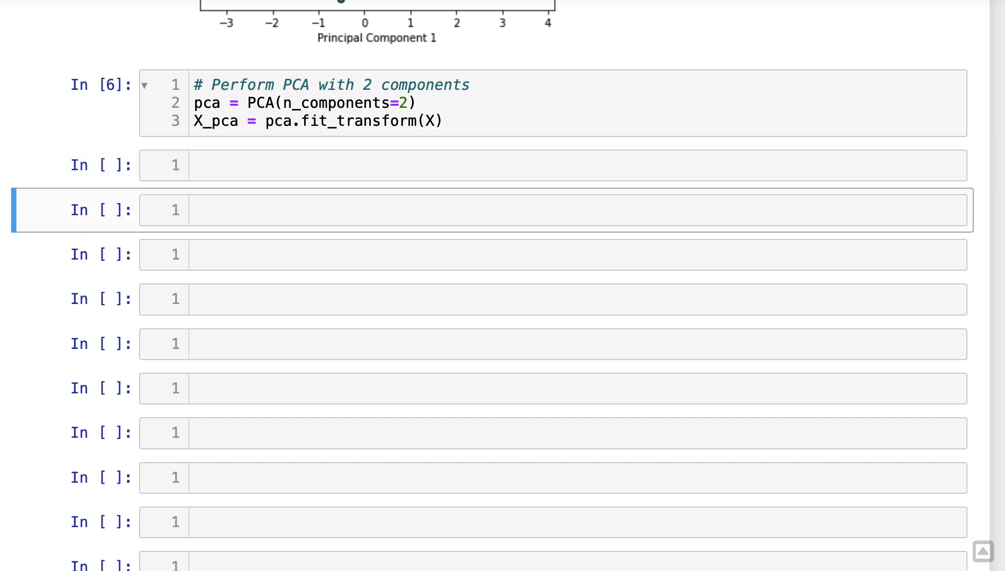
{"action": "mouse_move", "coordinate": [423, 166]}
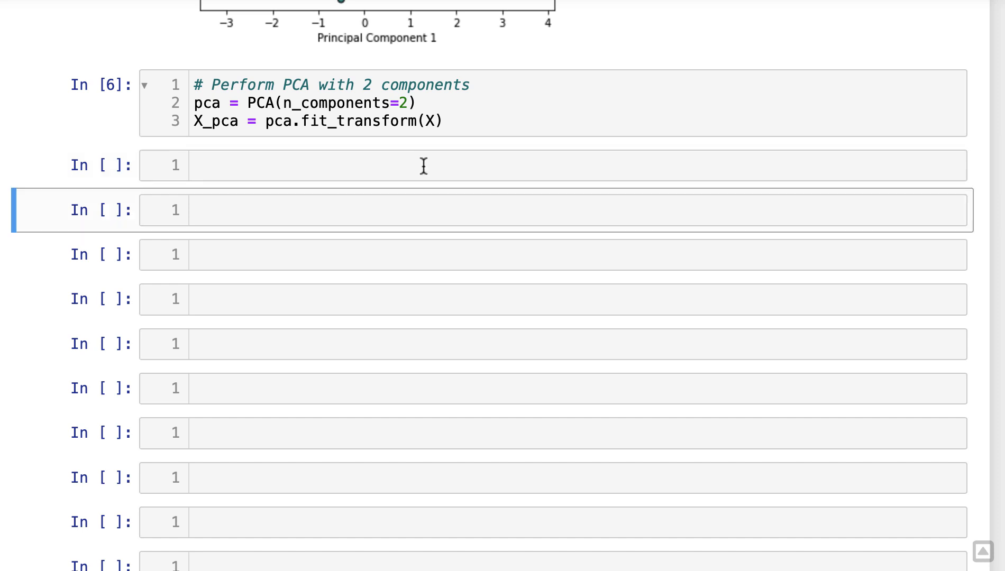
{"action": "mouse_move", "coordinate": [671, 142]}
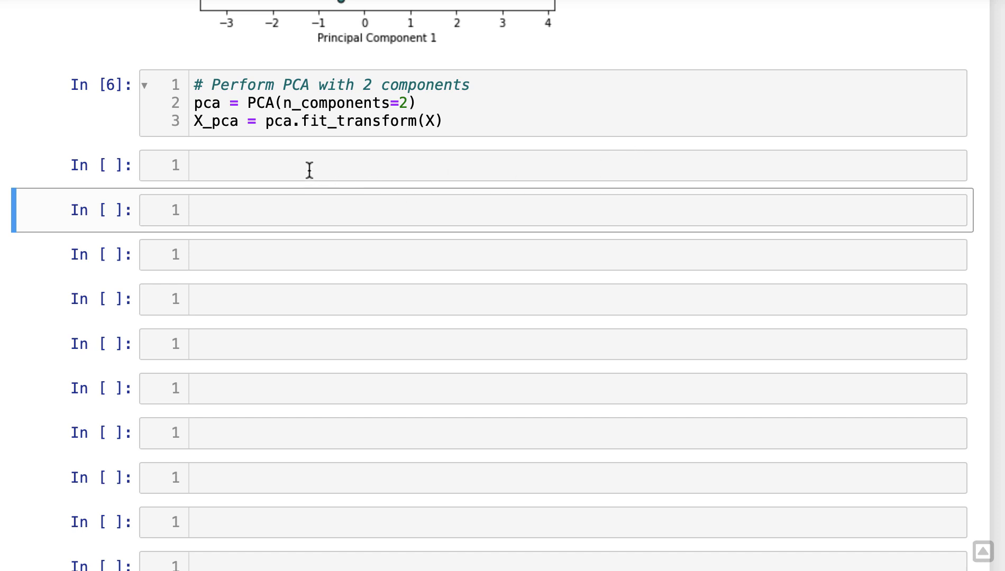
Step: Enter X_pca in the empty cell below the PCA code
{"action": "double_click", "coordinate": [215, 121]}
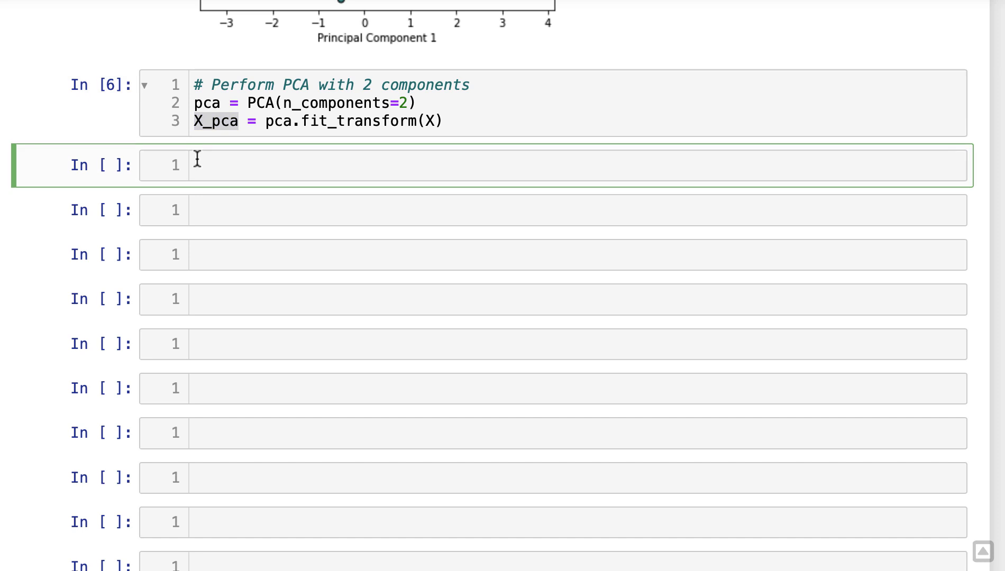
{"action": "type", "text": "X_pca"}
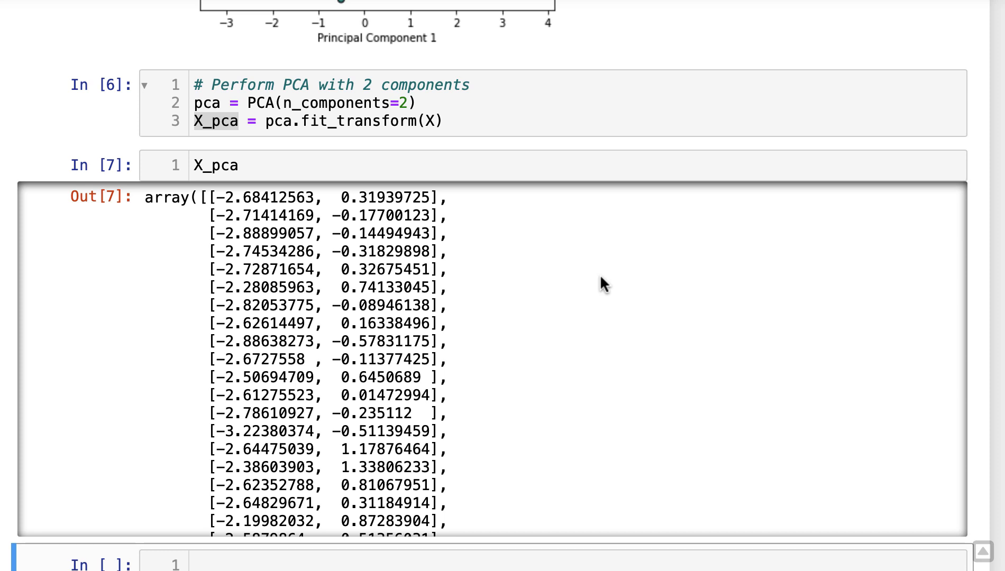
{"action": "mouse_move", "coordinate": [921, 4]}
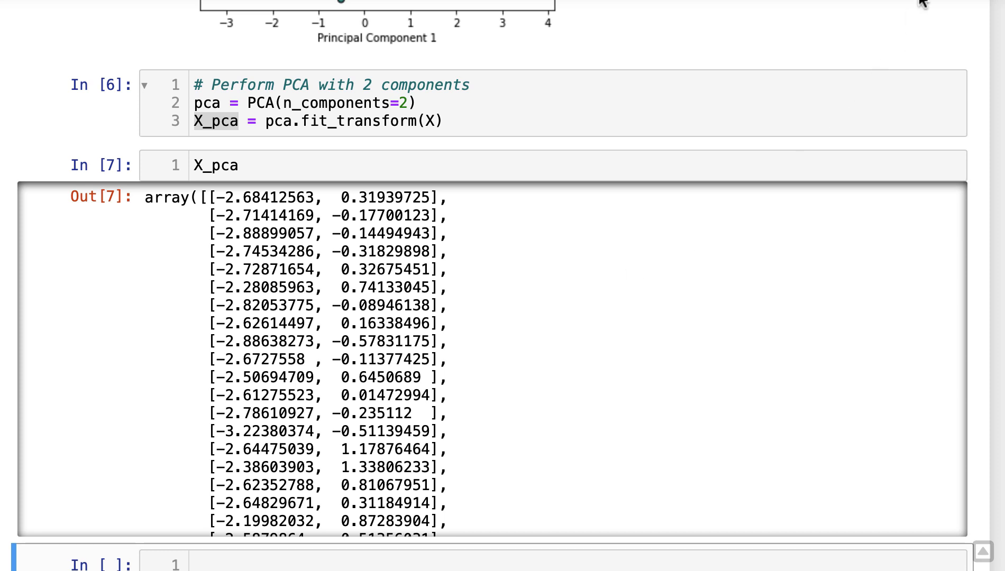